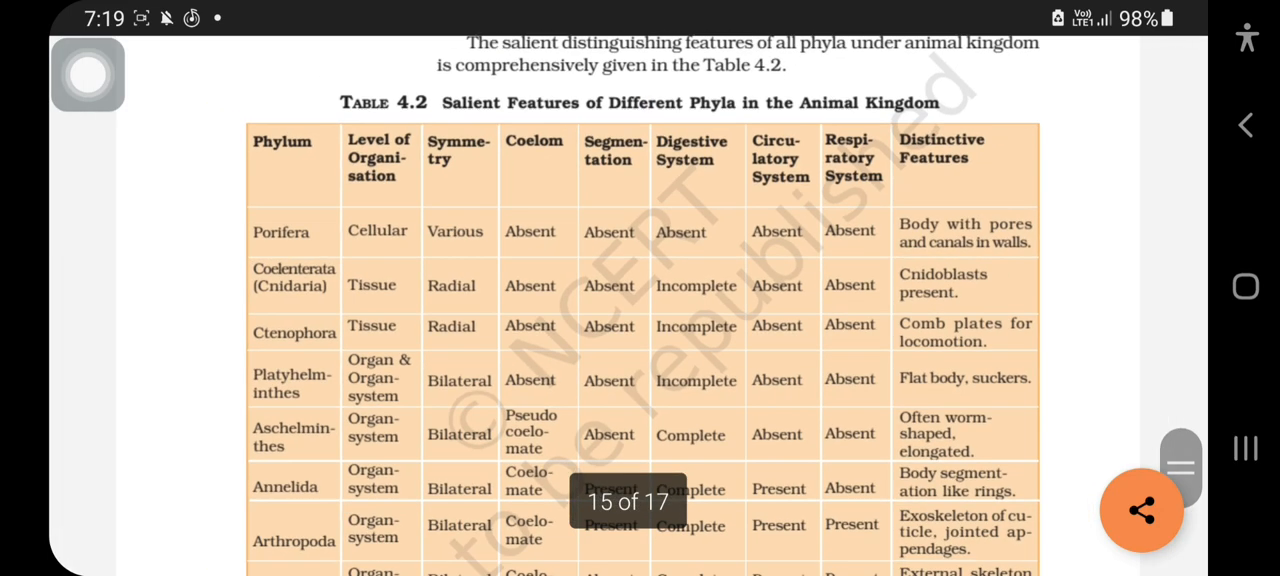
scroll("down", 3)
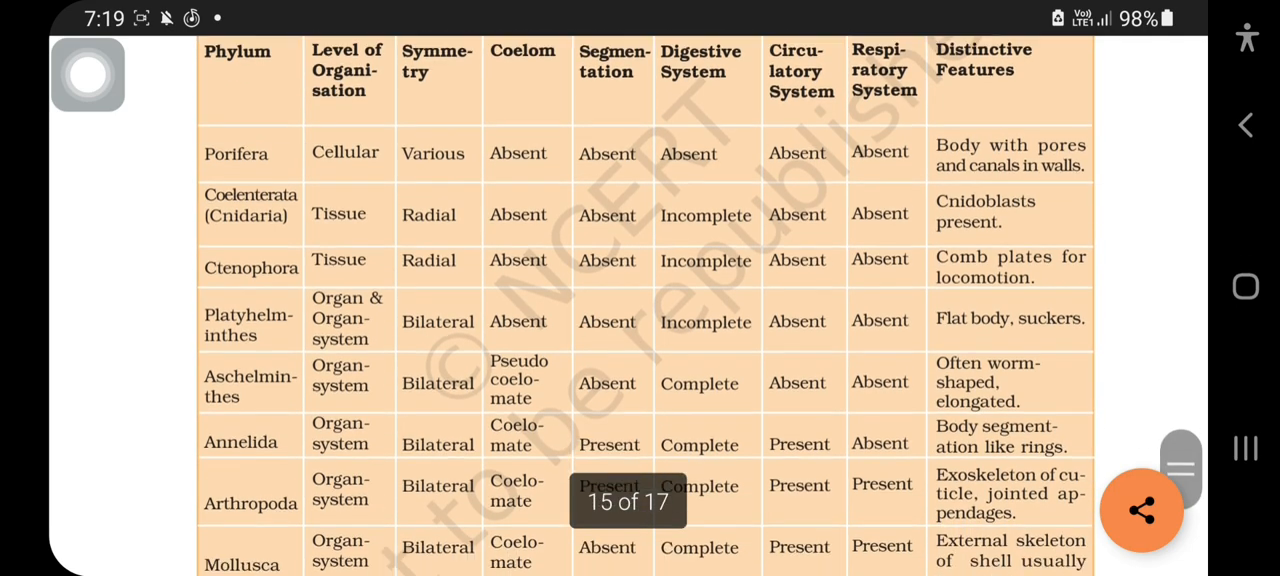
scroll("down", 3)
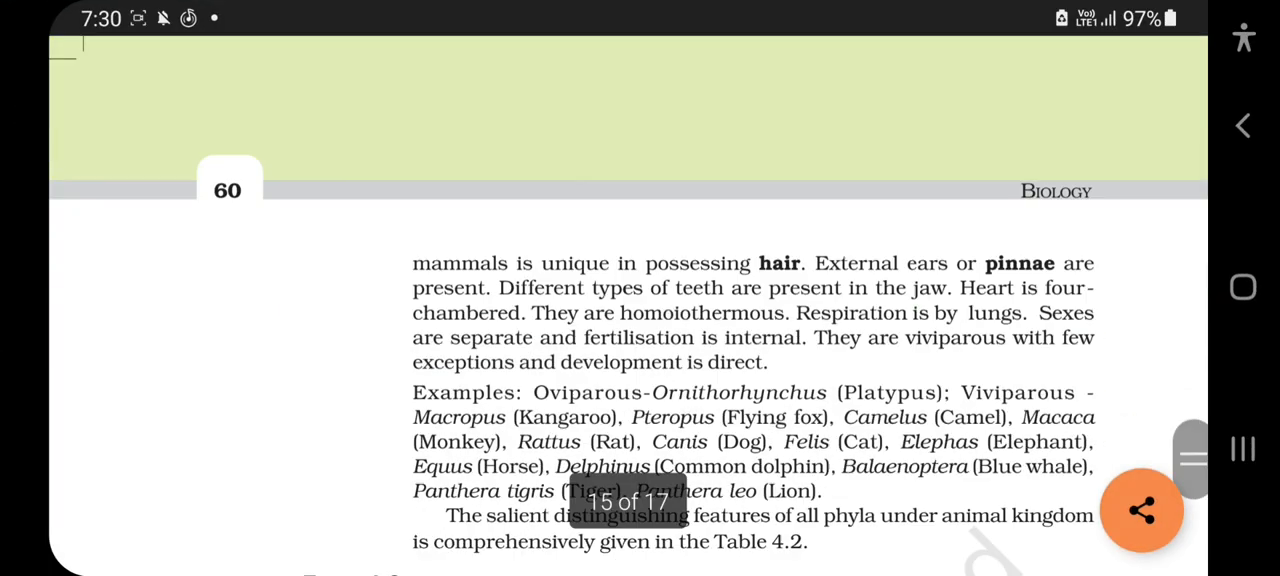
scroll("down", 3)
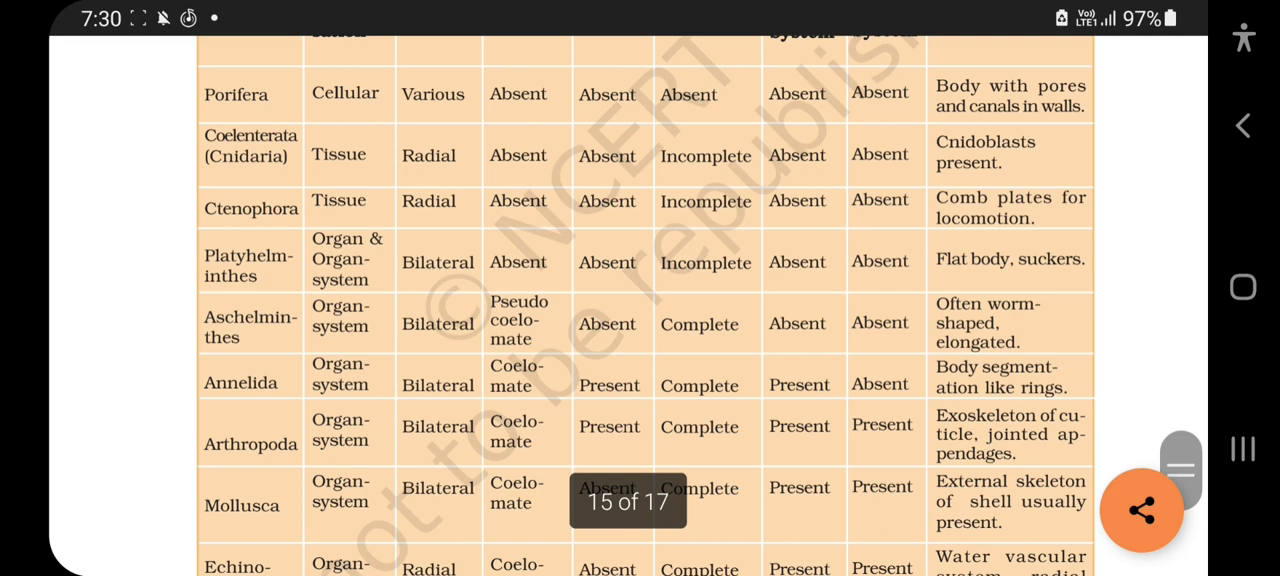
scroll("down", 3)
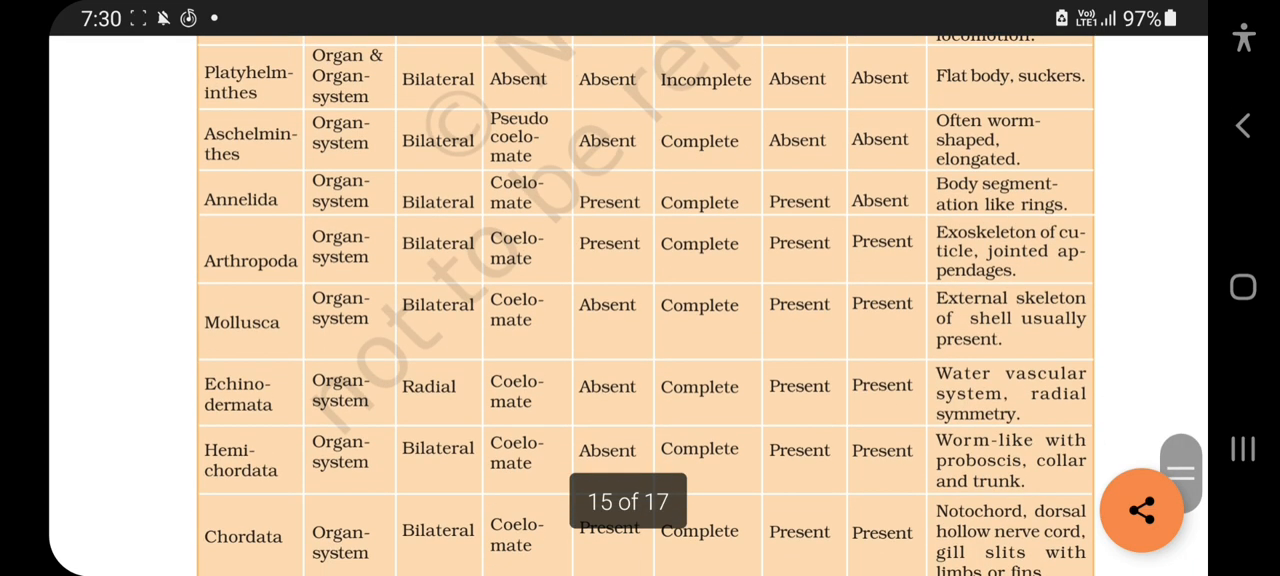